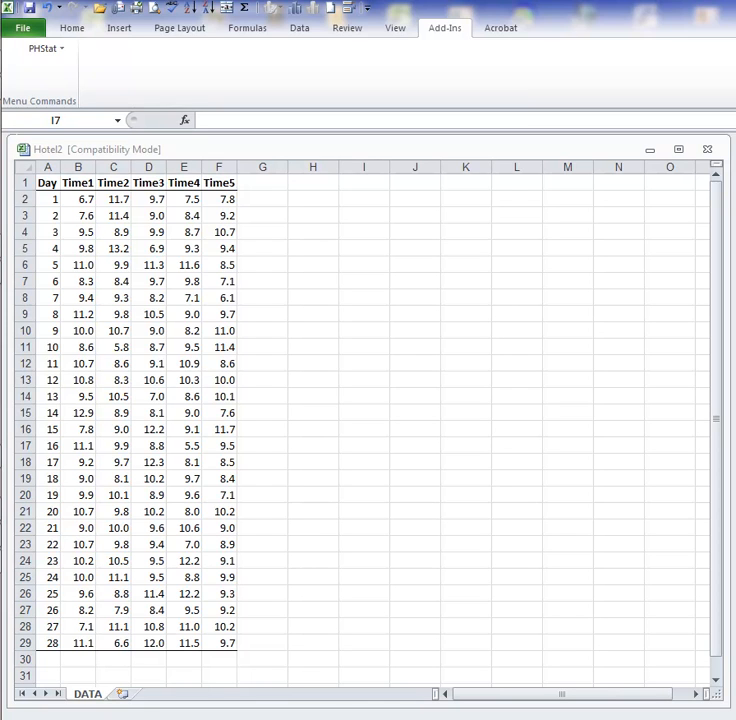
mouse_move(250, 260)
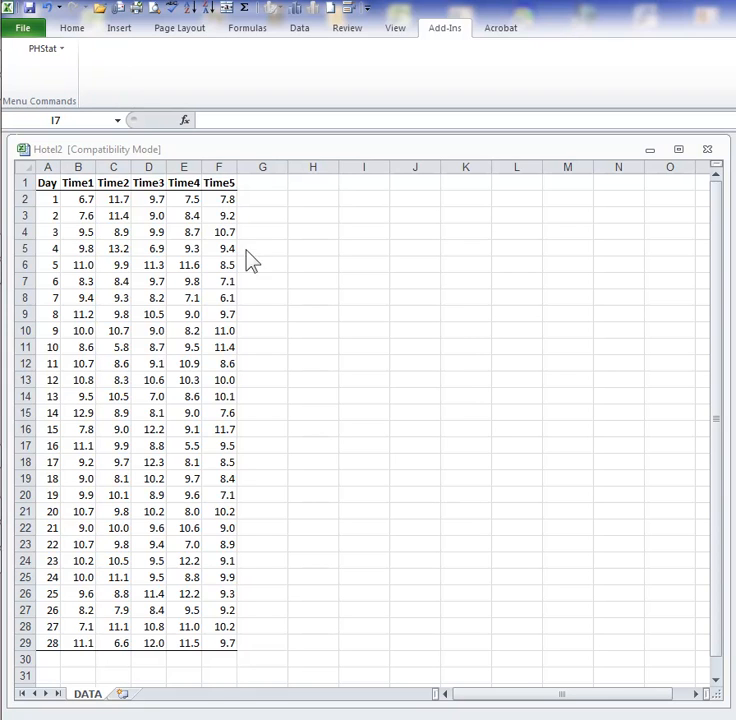
Add 'mean' and 'range' headings in G1 and H1 and make them bold.
left_click(262, 182)
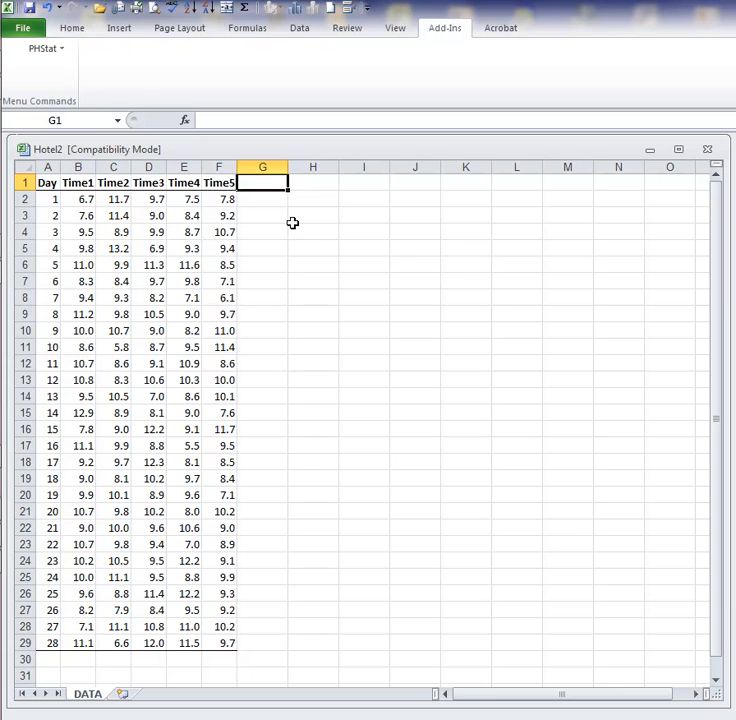
type("mean")
left_click(314, 184)
type("ra")
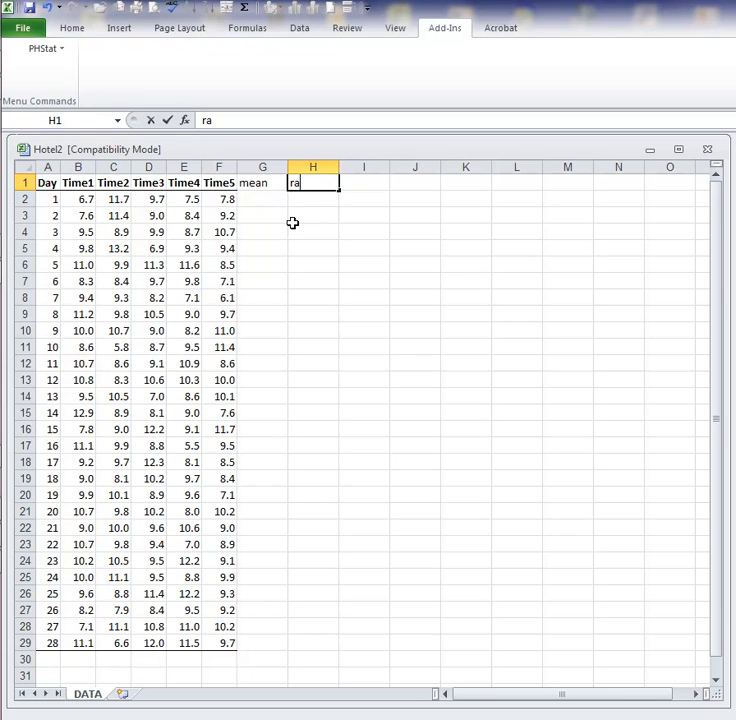
key("Return")
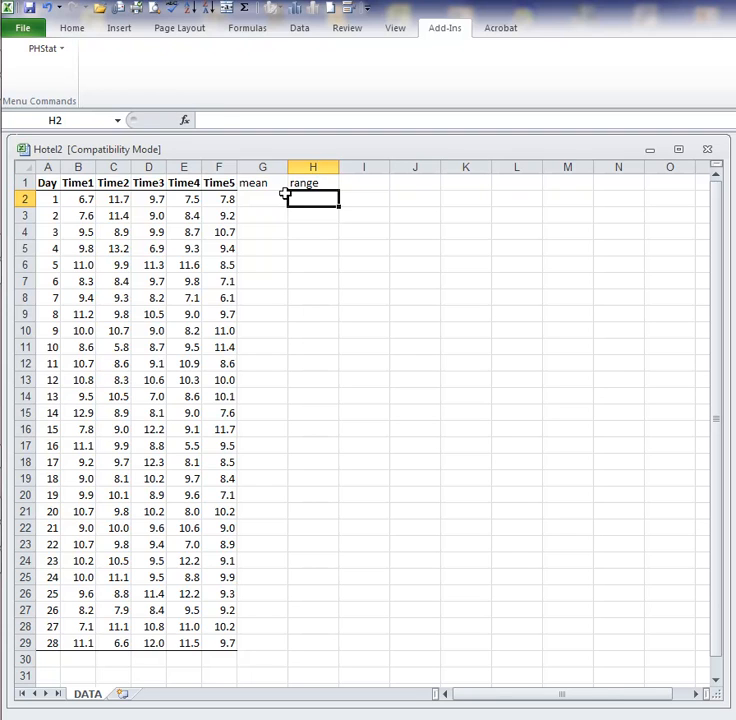
left_click(262, 182)
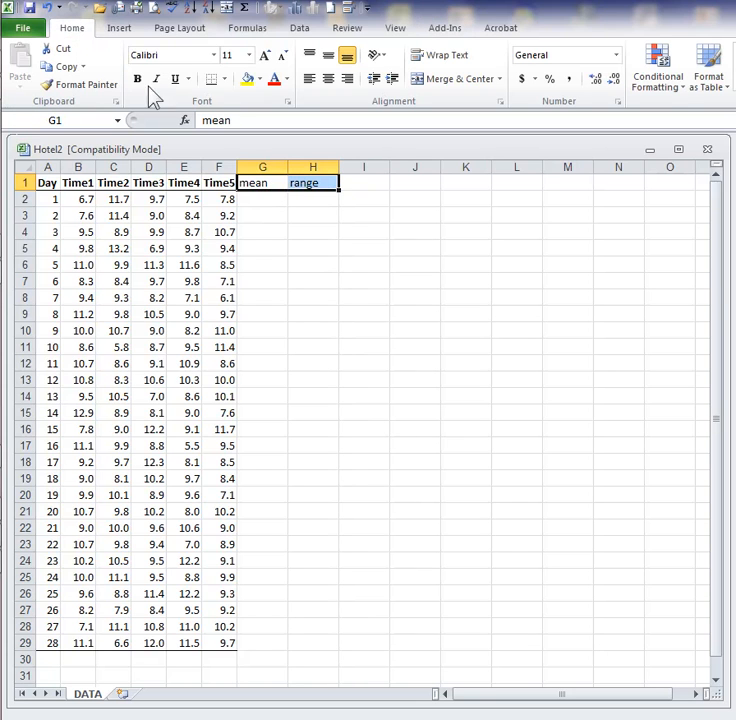
left_click(262, 200)
type("=")
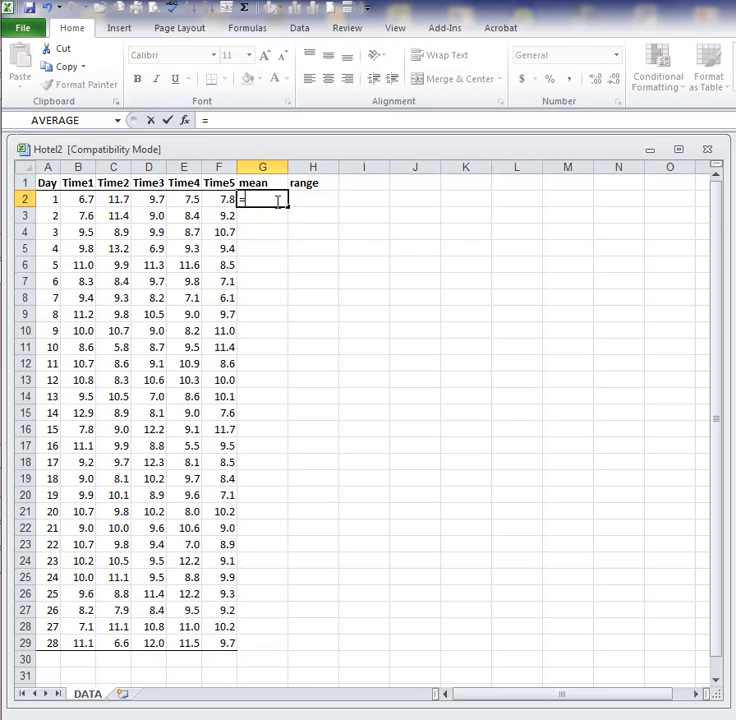
Enter =AVERAGE(B2:F2) in G2 and fill it down through G28.
type("average(B2:F2")
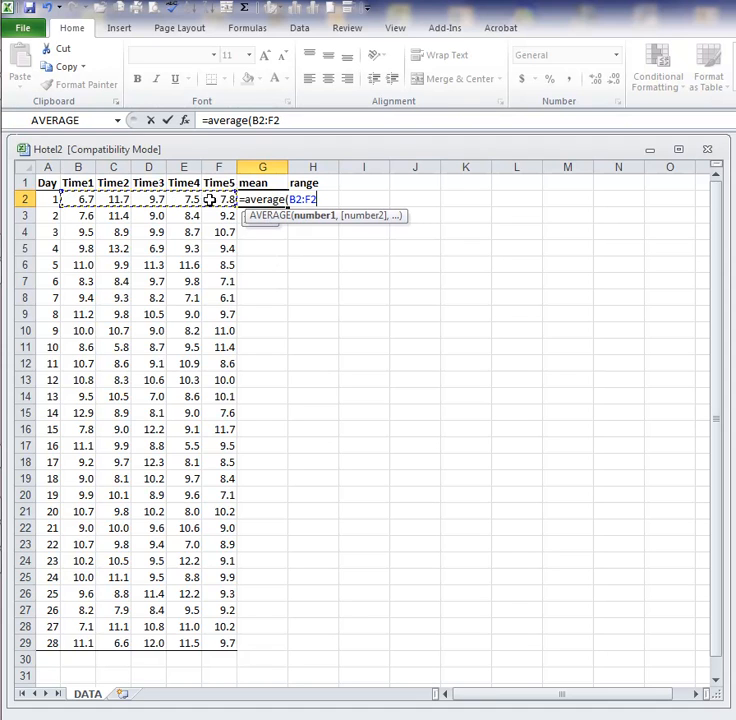
key("Return")
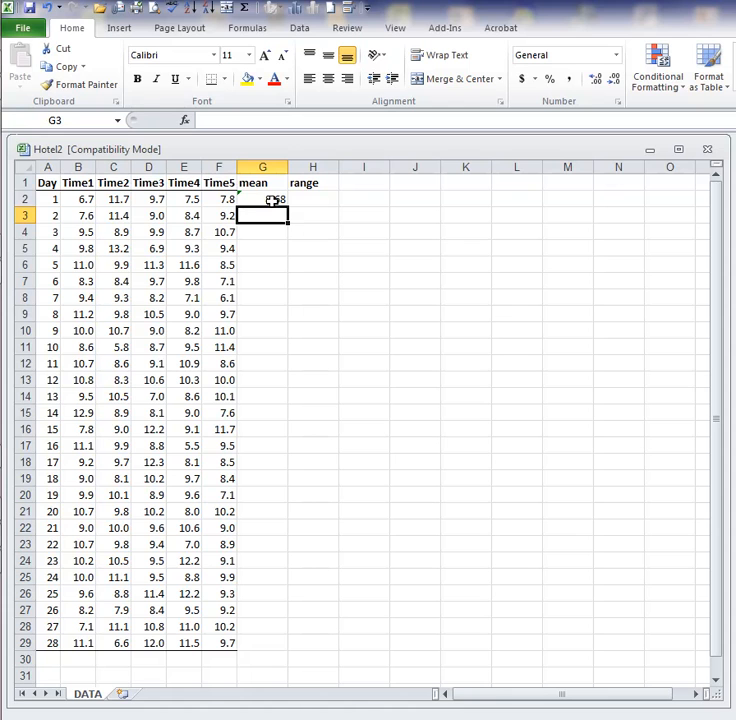
left_click(264, 200)
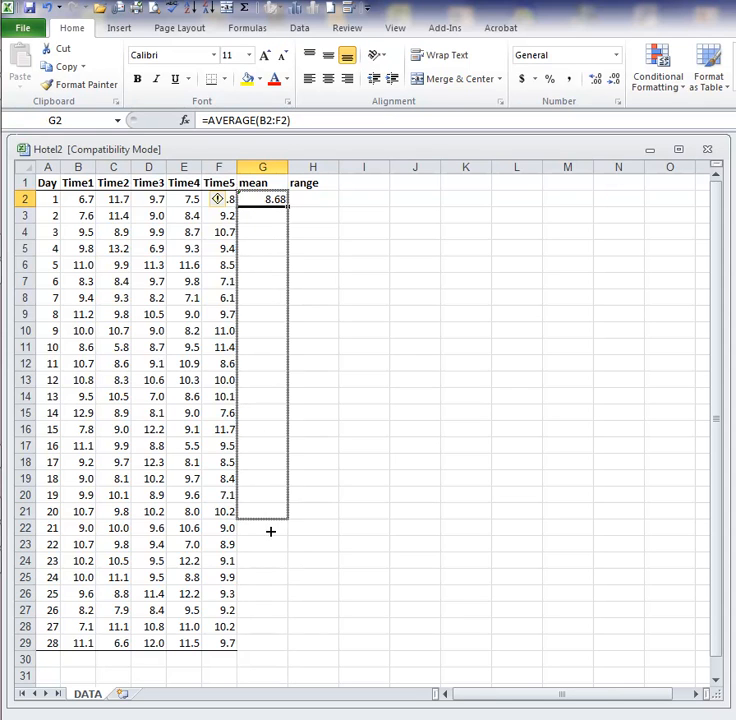
left_click_drag(270, 200, 270, 650)
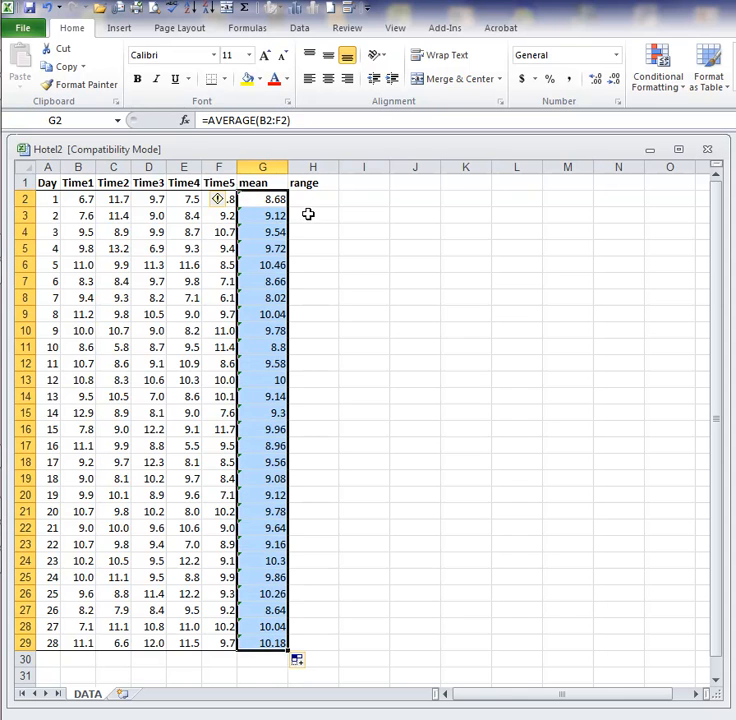
left_click(312, 198)
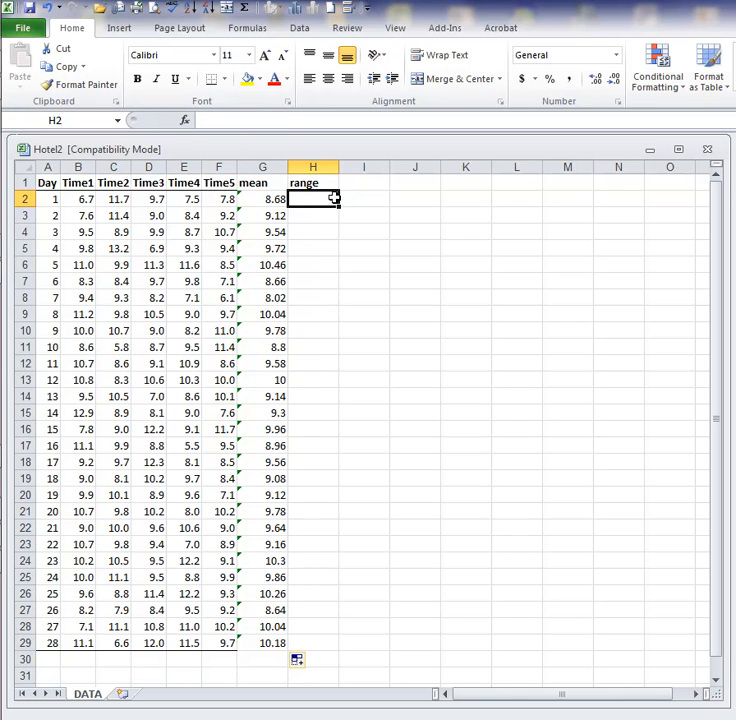
Enter =MAX(B2:F2)-MIN(B2:F2) in H2 and fill it down through H28.
type("=")
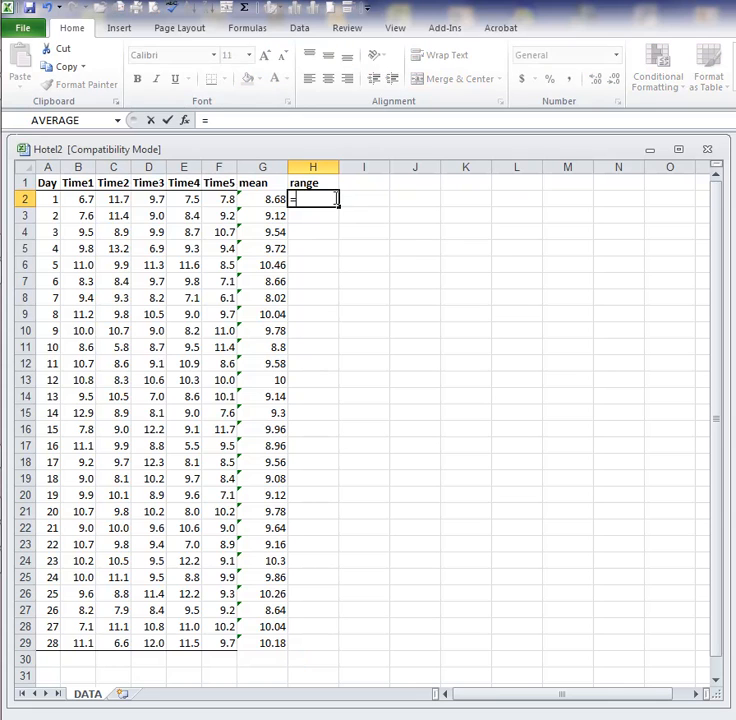
type("=max(")
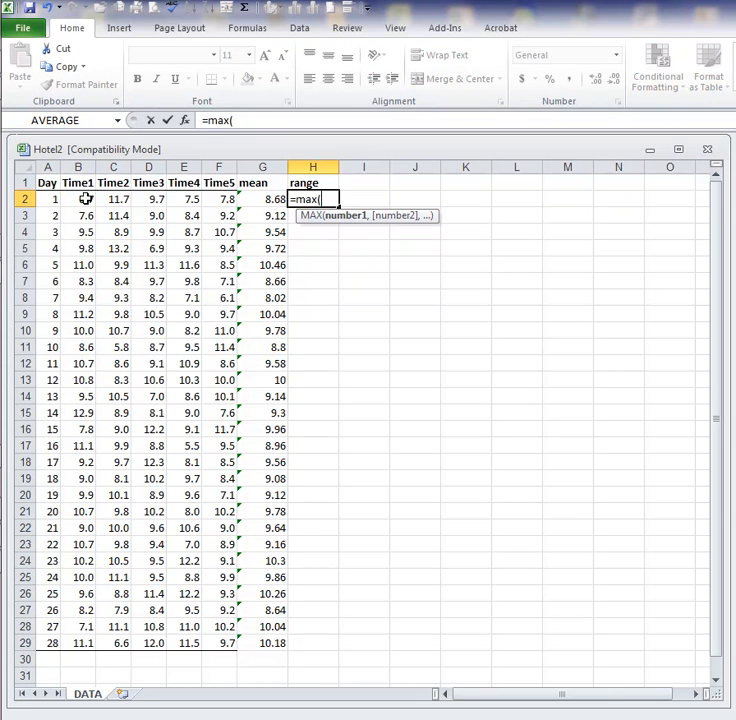
left_click_drag(78, 200, 218, 200)
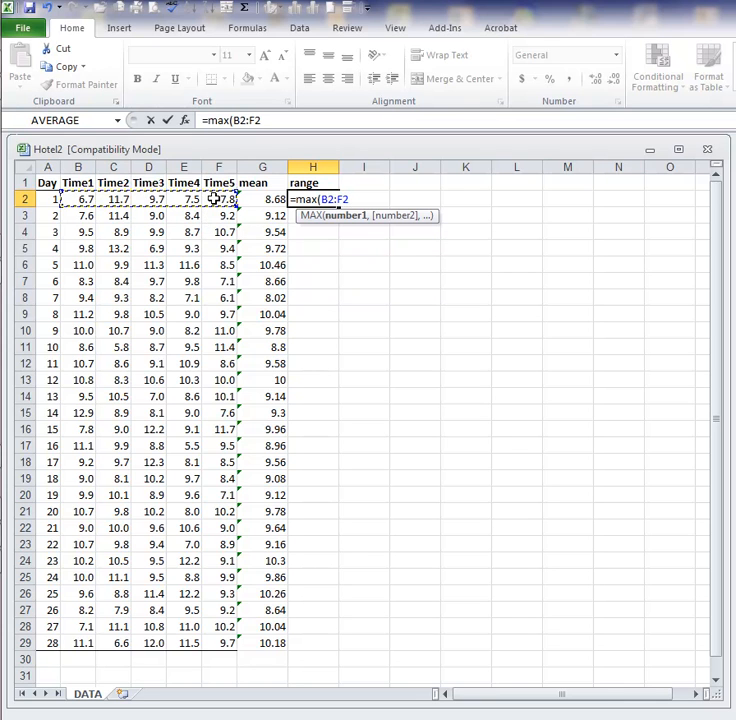
type(")-min(B2:F2")
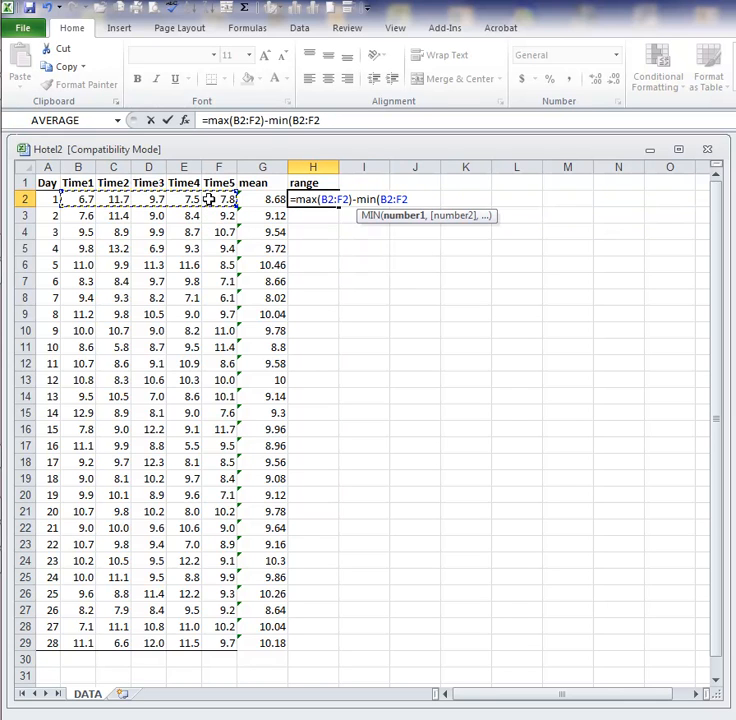
key("Return")
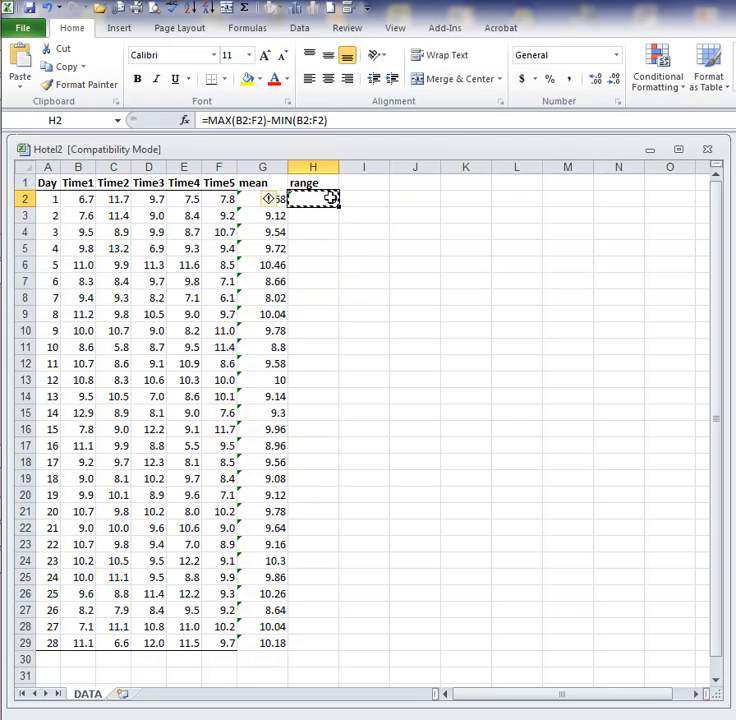
left_click_drag(312, 200, 312, 446)
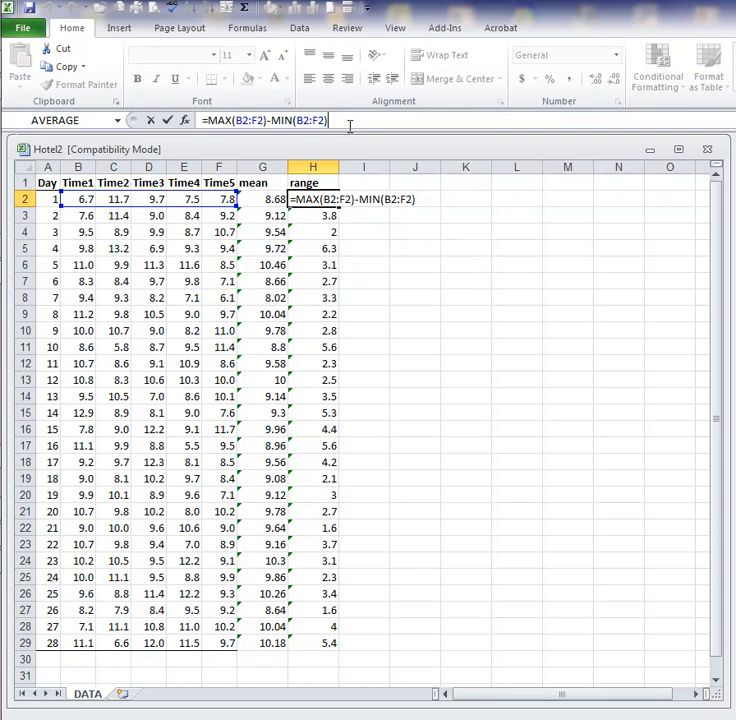
key("Return")
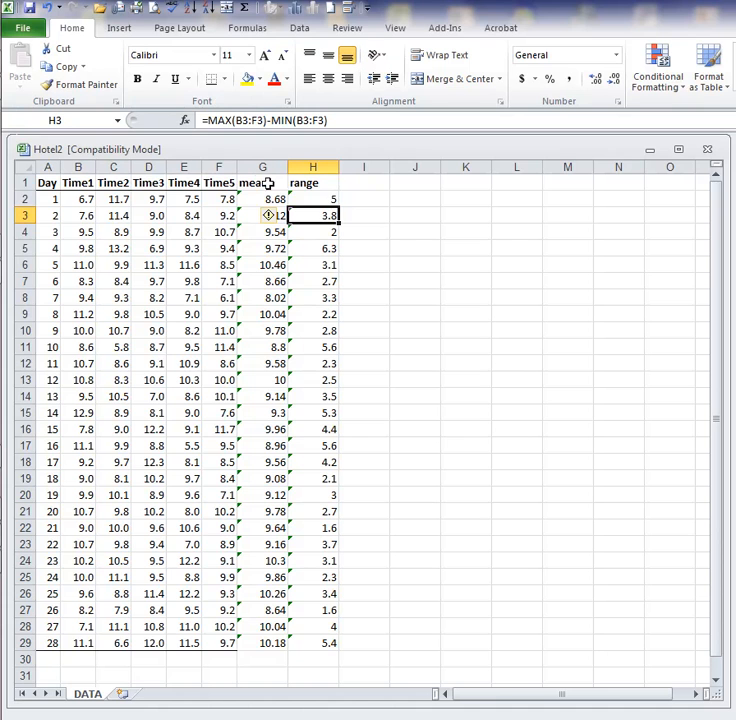
mouse_move(318, 558)
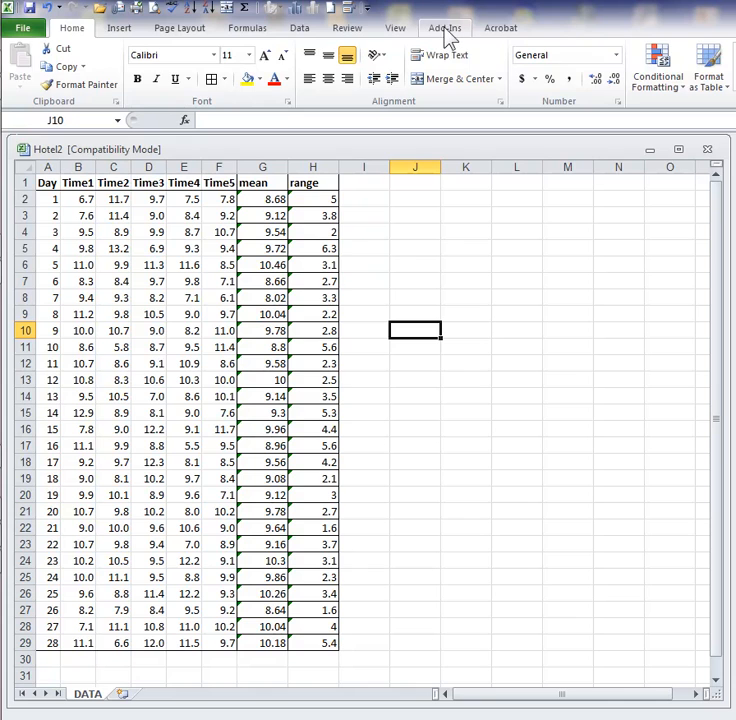
Start PHStat's R and XBar Charts with sample size 5 and ranges H1:H29.
left_click(444, 28)
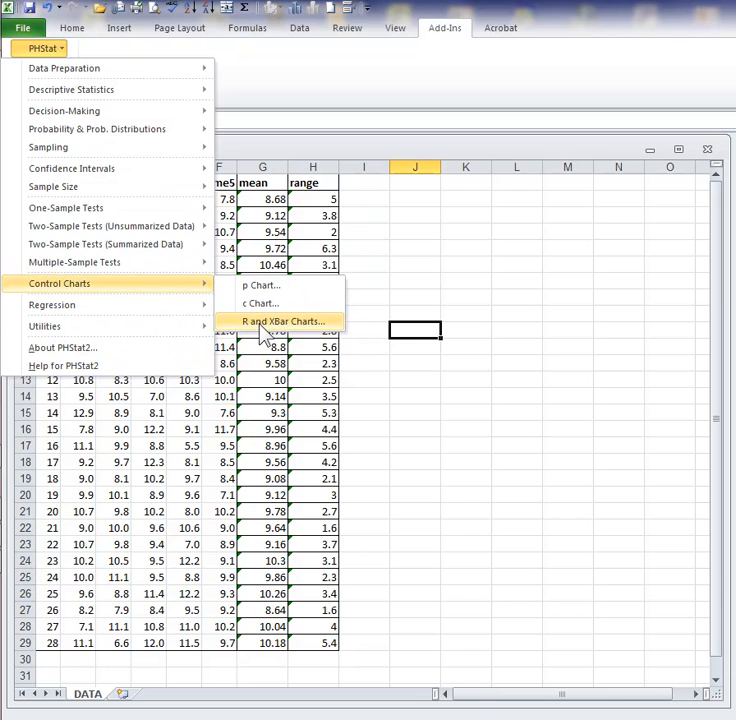
left_click(284, 320)
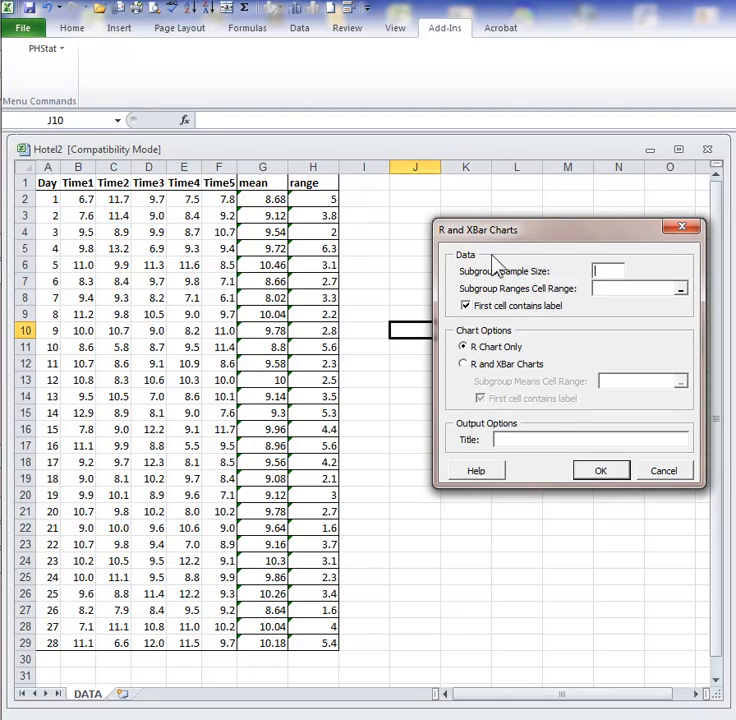
type("5")
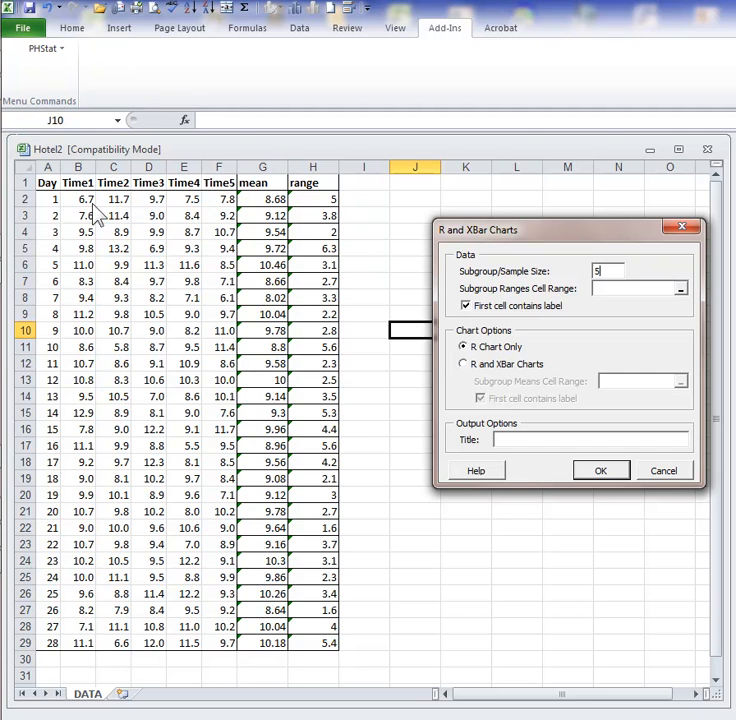
mouse_move(480, 304)
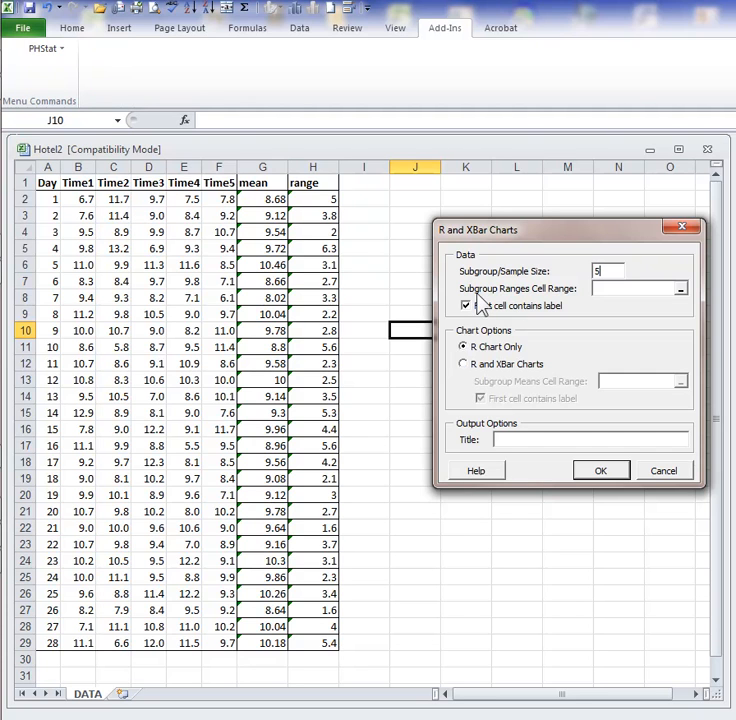
mouse_move(540, 304)
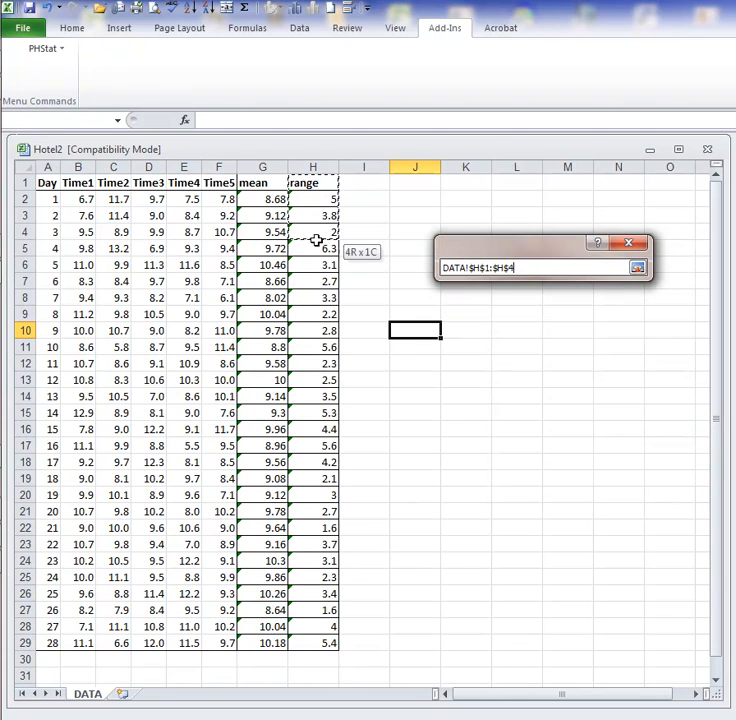
left_click_drag(312, 230, 312, 642)
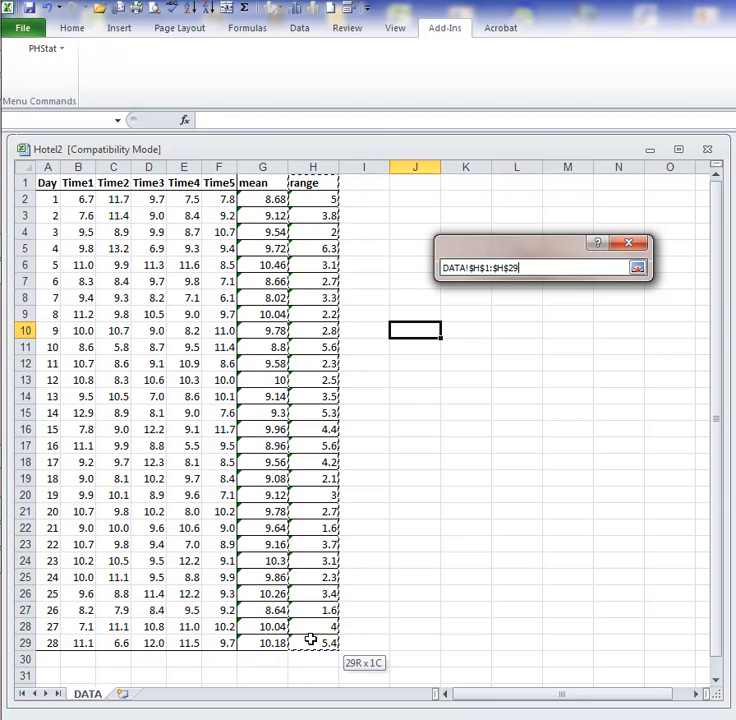
left_click(636, 268)
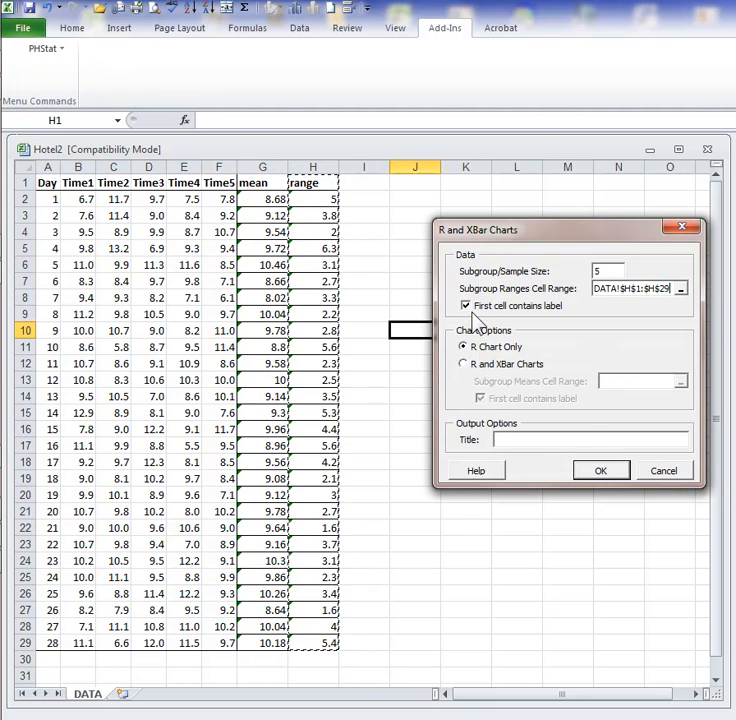
mouse_move(524, 318)
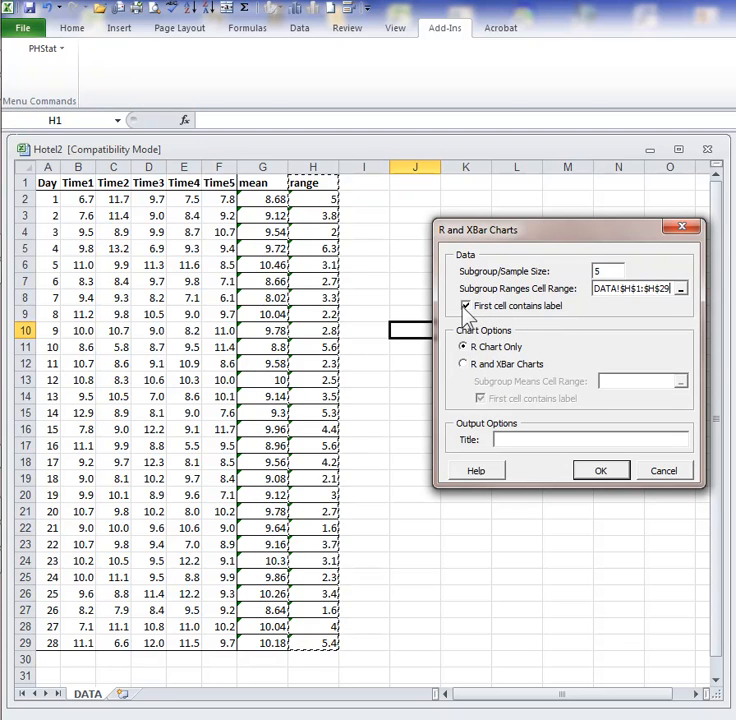
mouse_move(402, 250)
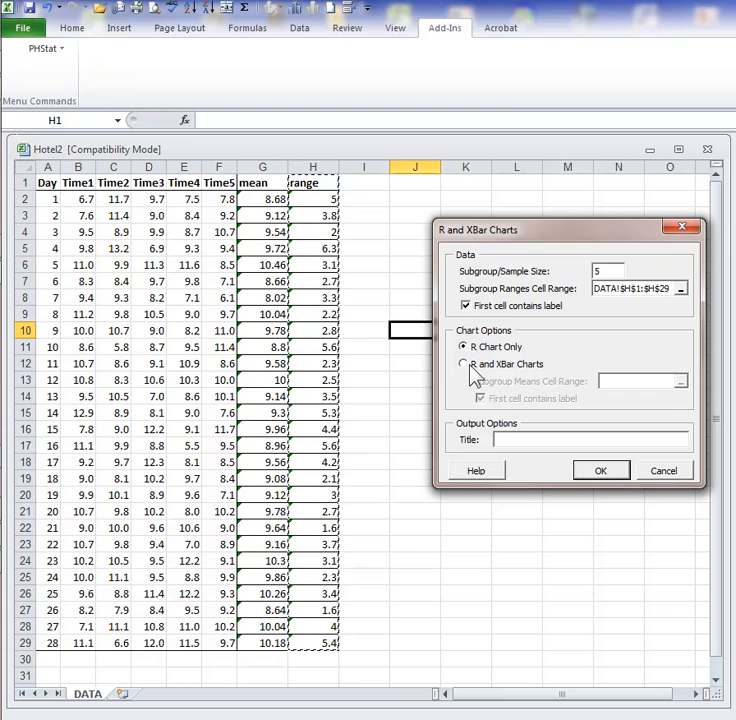
Choose both charts with means G1:G29 and title 'Beachcomber delivery times X-bar R-chart', then generate.
left_click(464, 364)
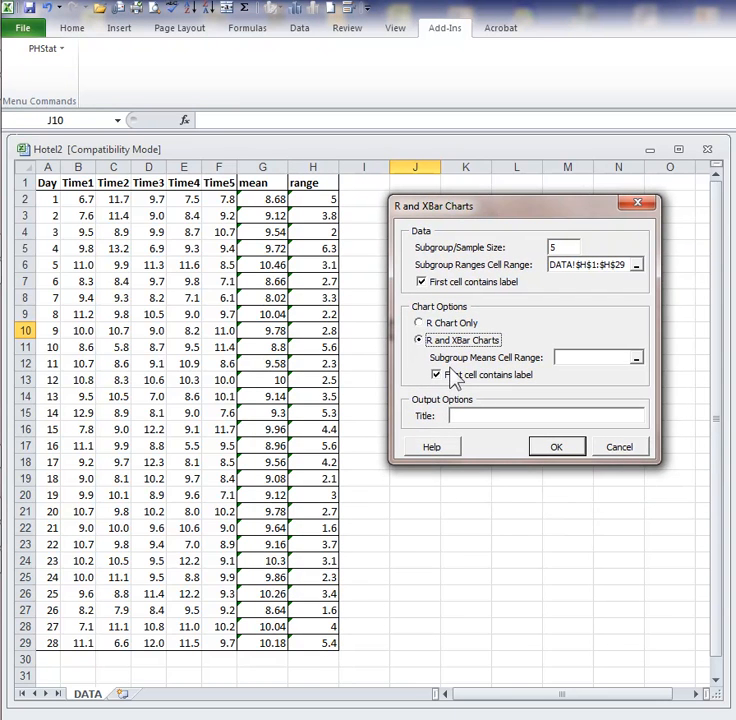
mouse_move(490, 378)
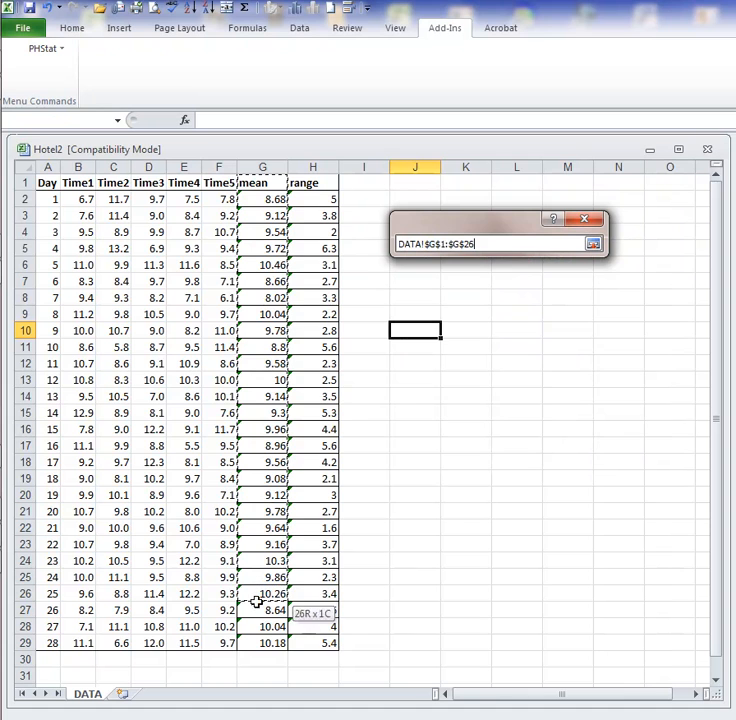
left_click_drag(264, 594, 264, 642)
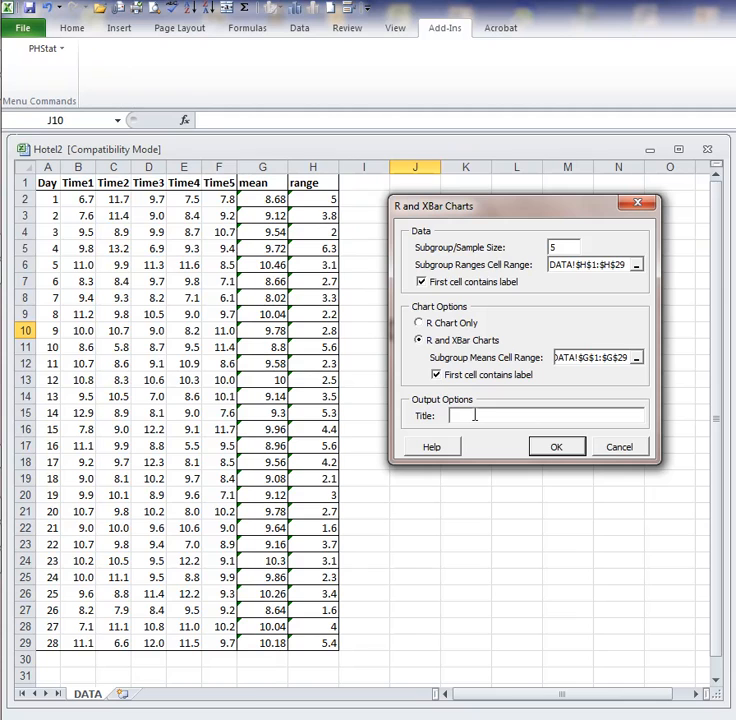
type("Beachcomber delivery times X")
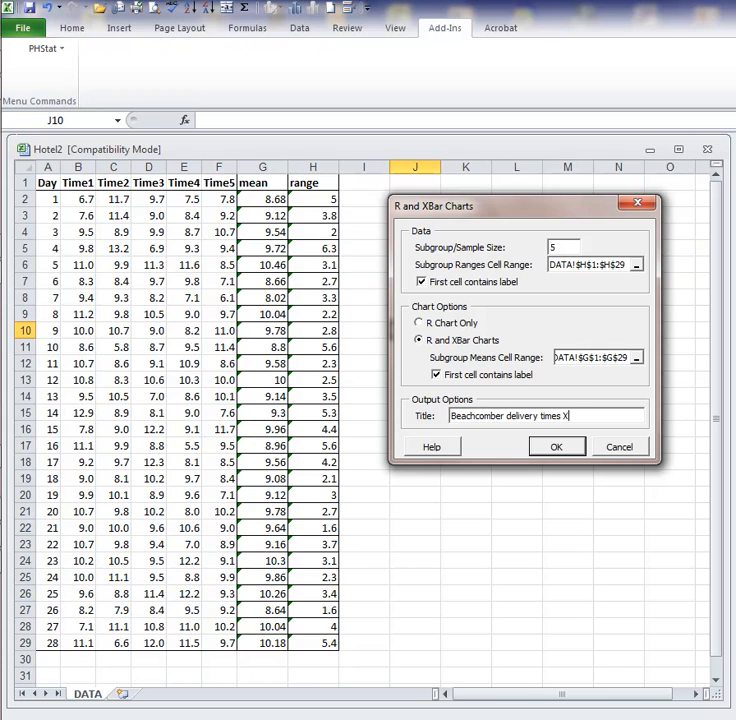
type("-v")
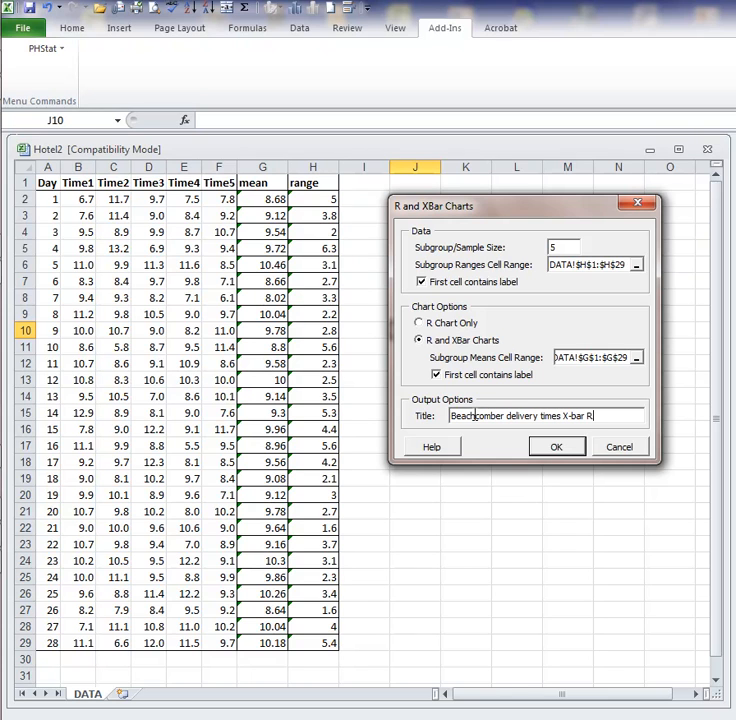
type("-chart")
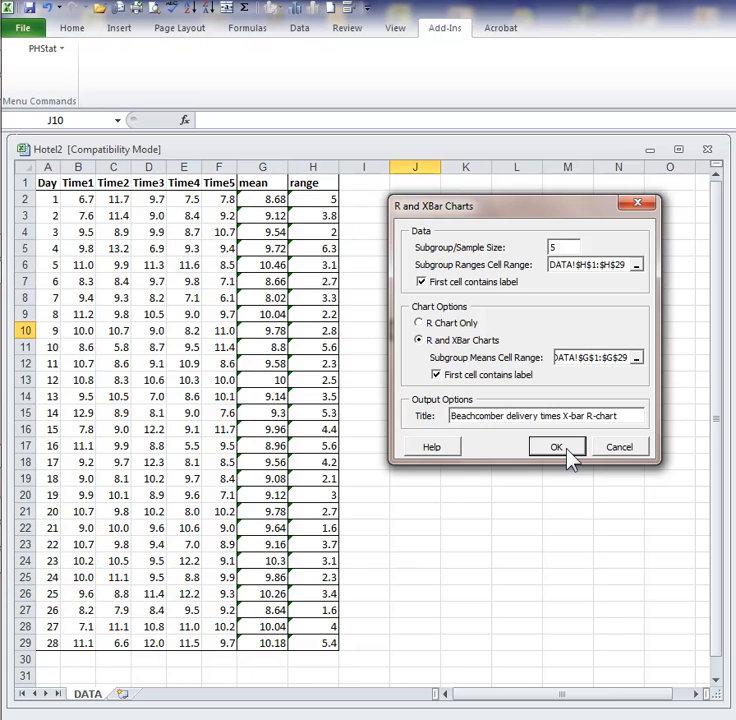
left_click(556, 446)
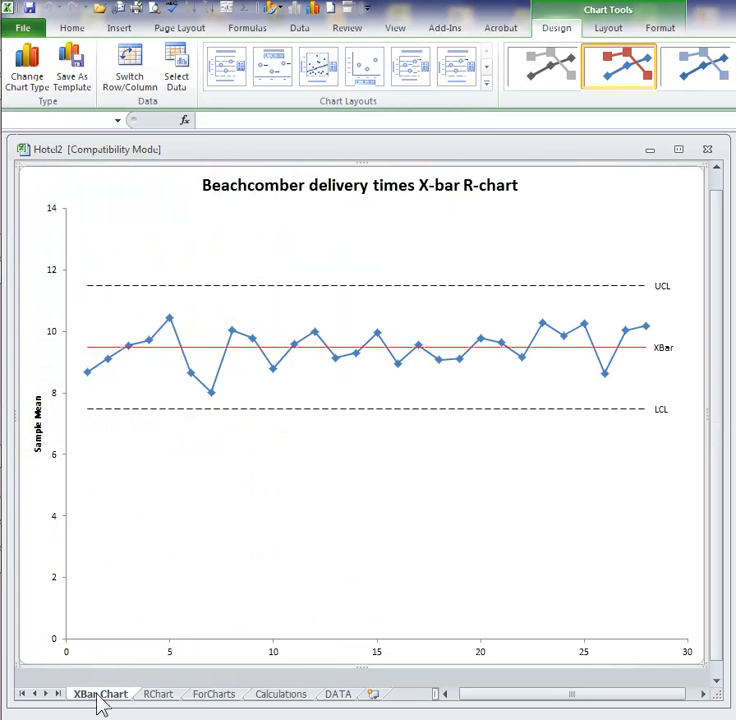
mouse_move(268, 330)
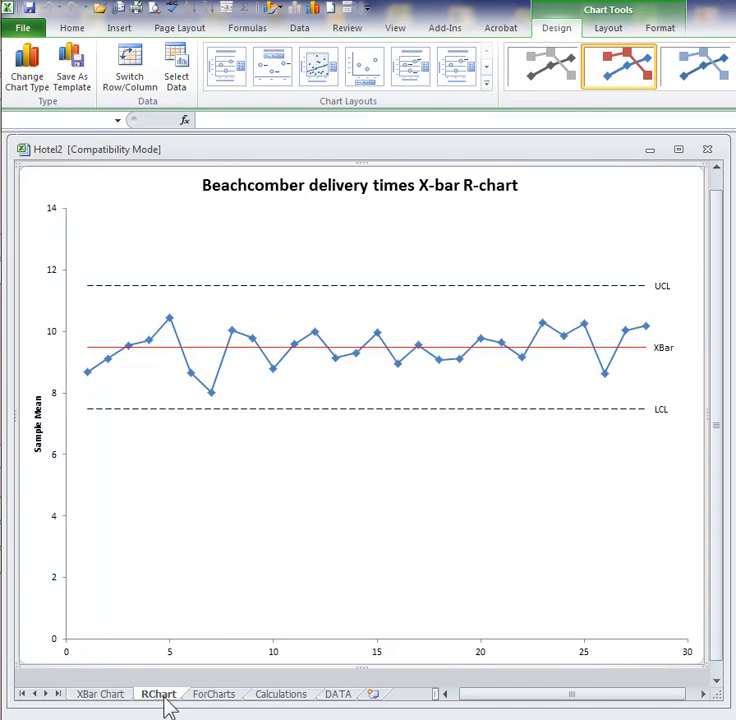
View the RChart sheet, then switch to the ForCharts sheet.
left_click(158, 692)
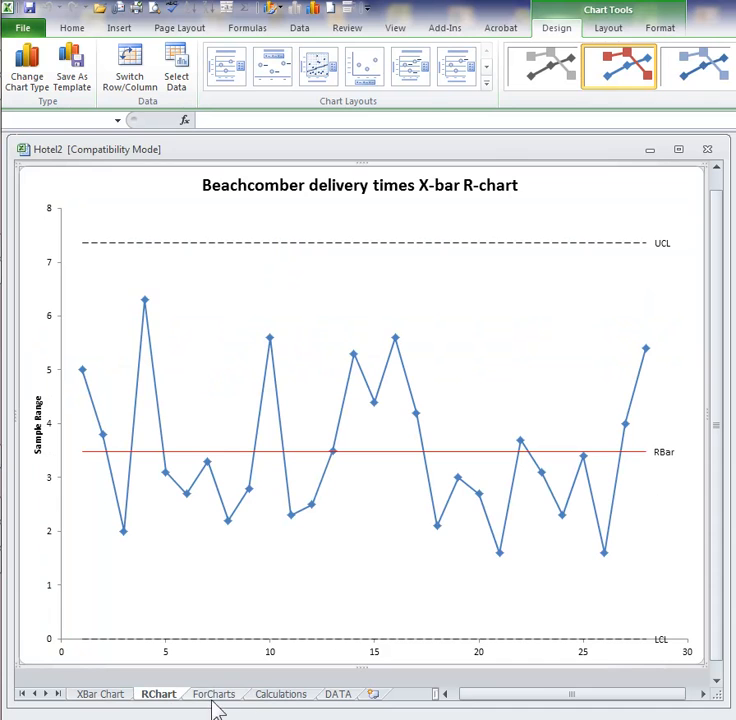
left_click(212, 692)
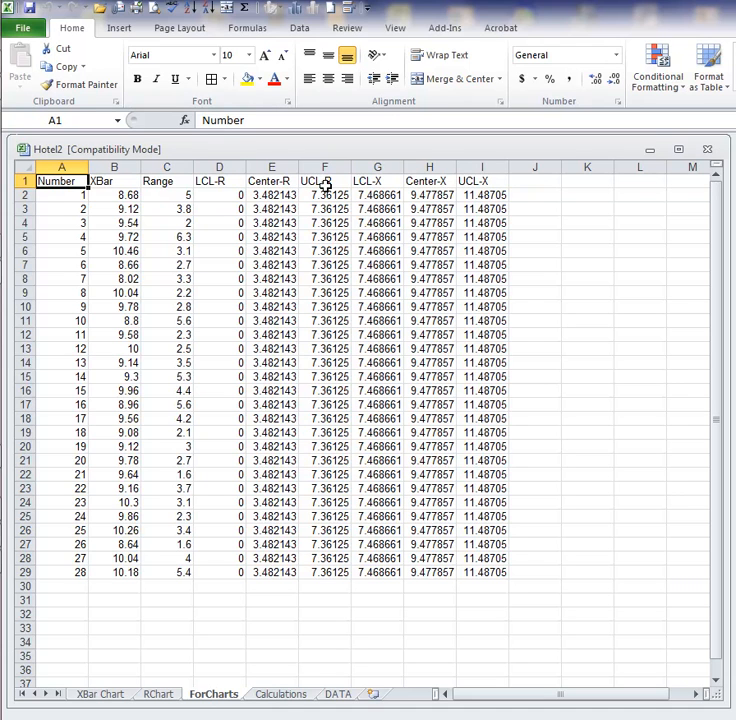
Inspect the LCL-X, UCL-X, UCL-R and Center-X columns, then go to the Calculations sheet.
left_click(376, 180)
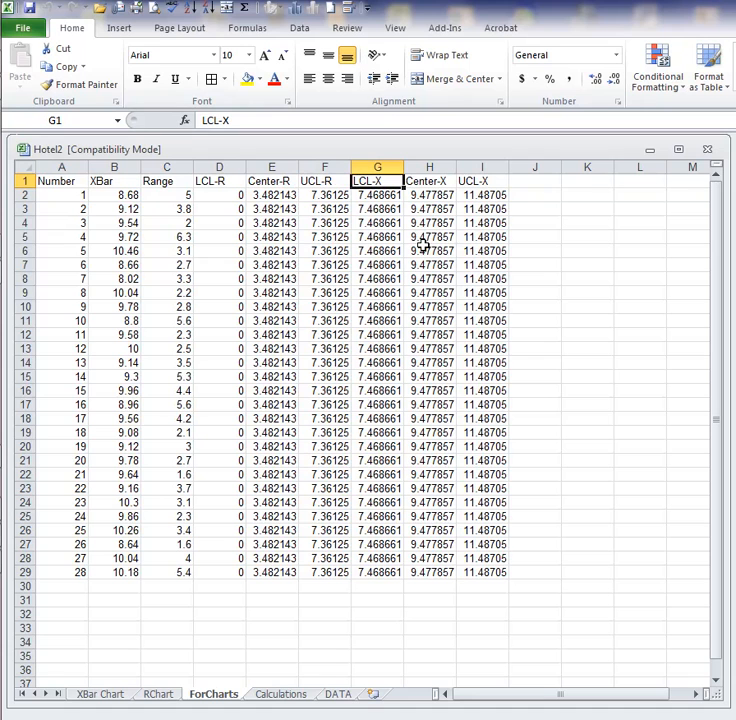
left_click(428, 180)
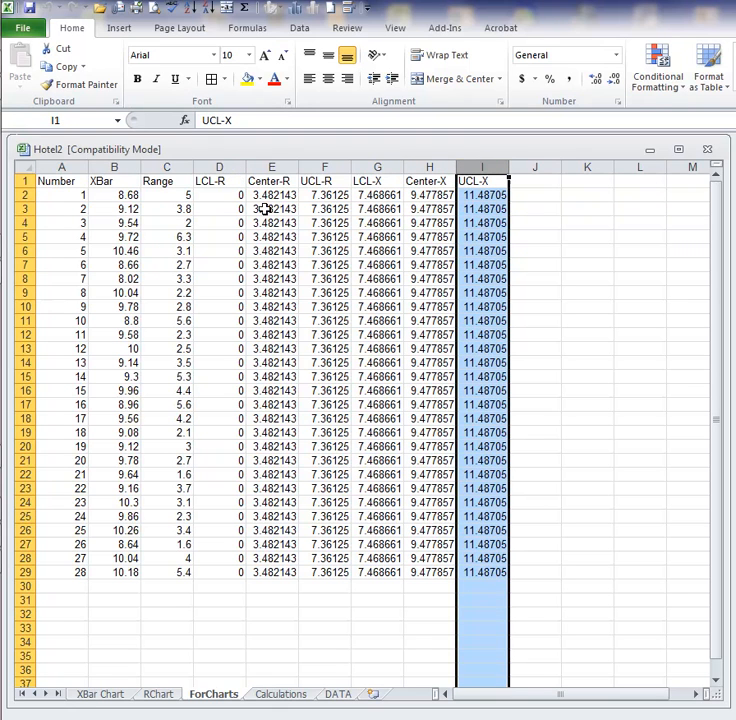
left_click(220, 168)
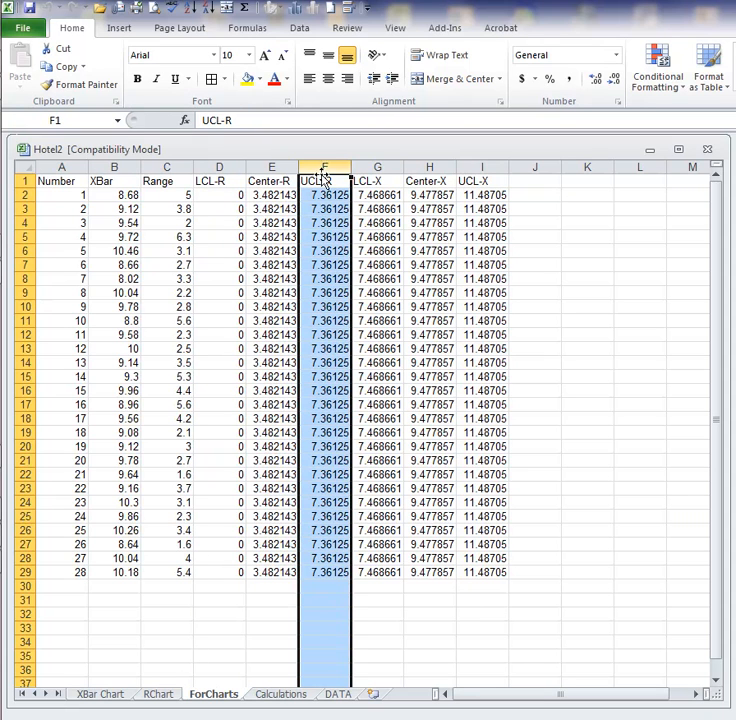
mouse_move(376, 166)
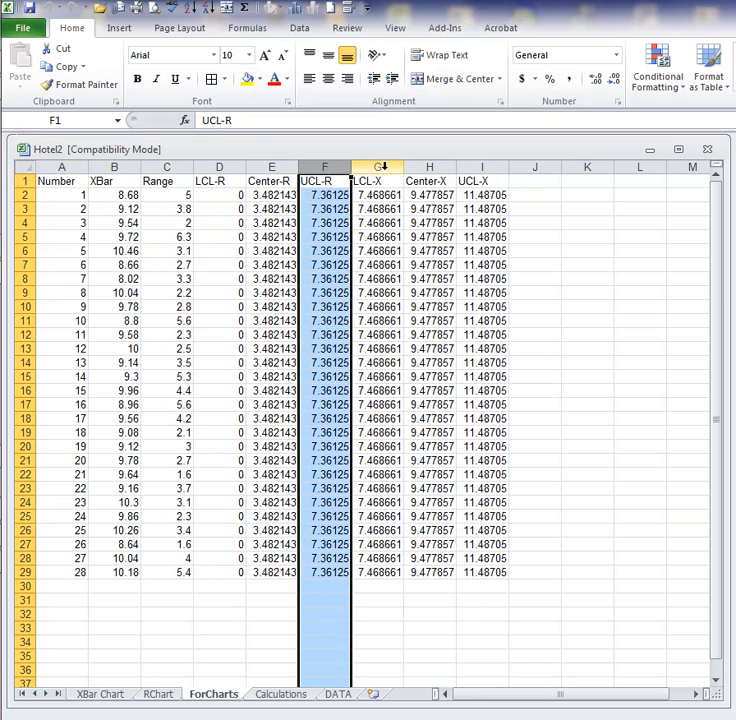
left_click(428, 180)
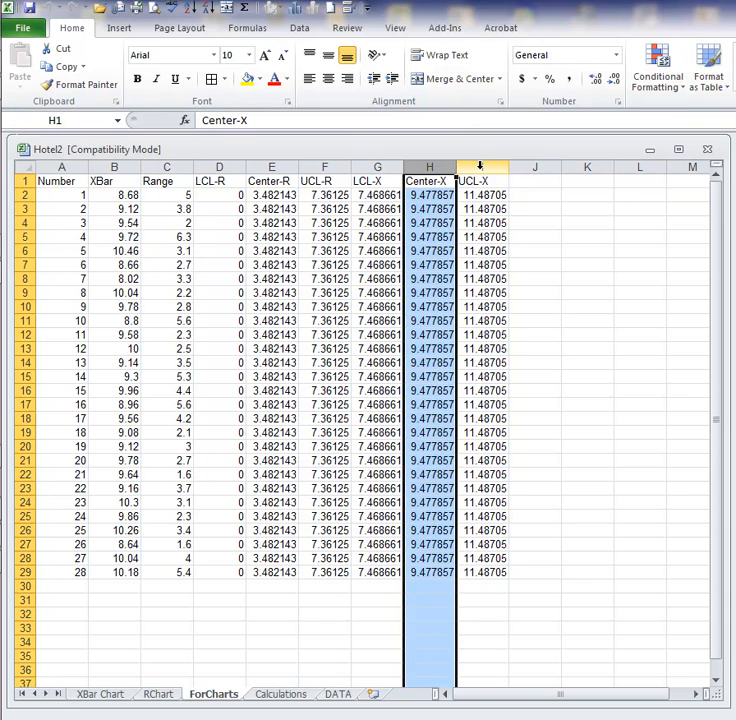
left_click(482, 168)
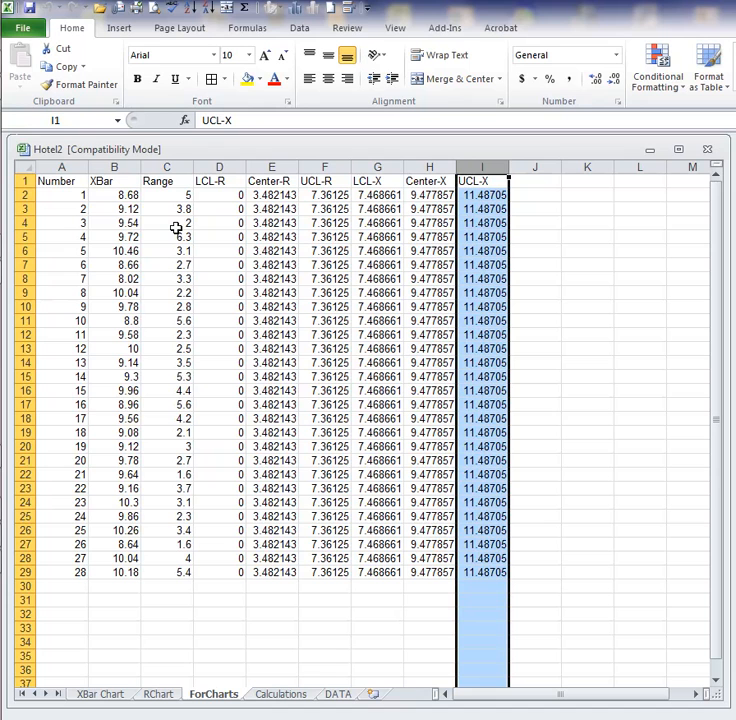
mouse_move(292, 668)
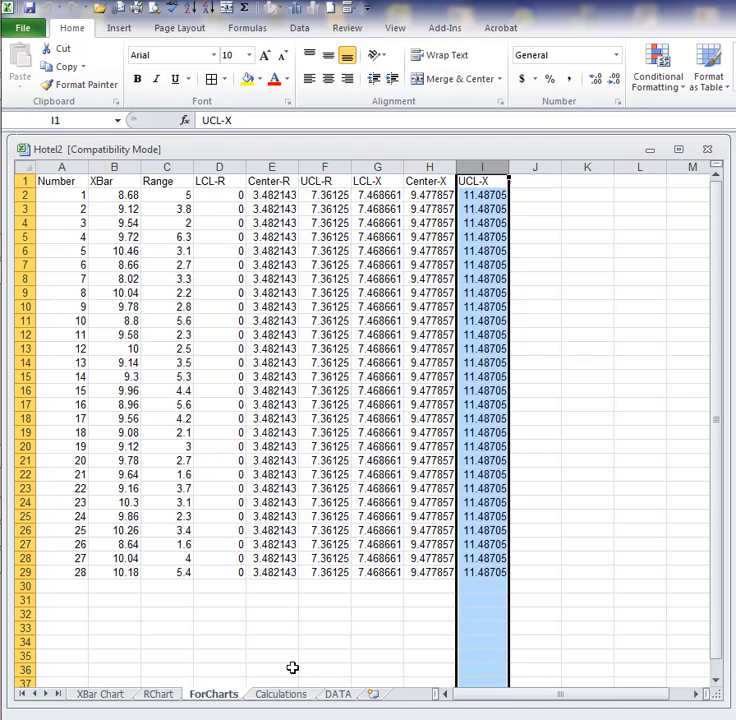
left_click(280, 692)
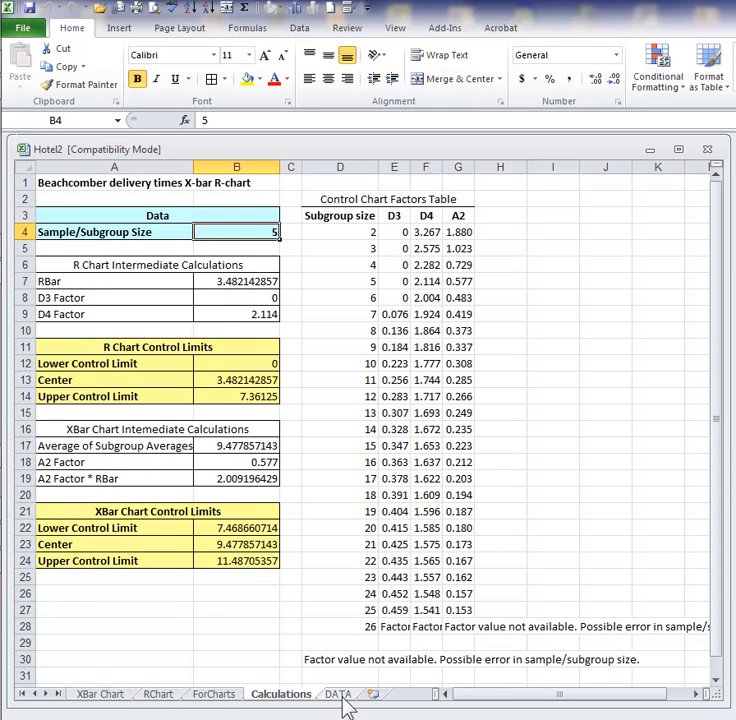
Return to the DATA sheet.
left_click(338, 692)
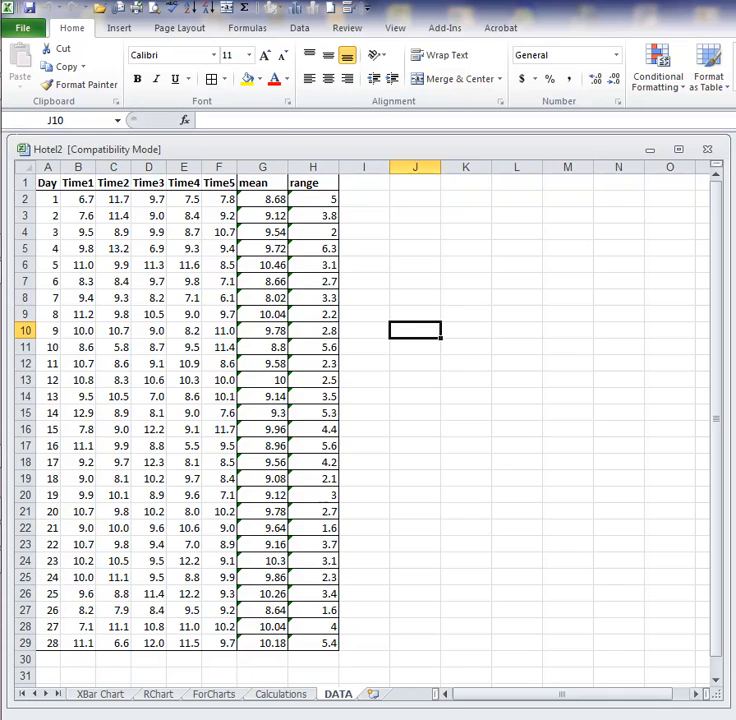